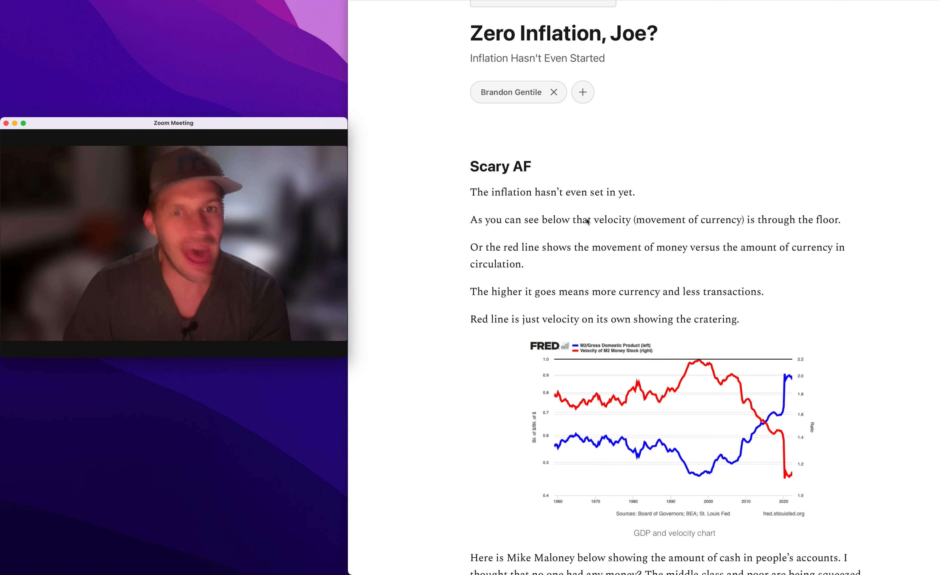
- Highlight 'The higher it goes means more currency and less transactions.' in green
scroll("down", 3)
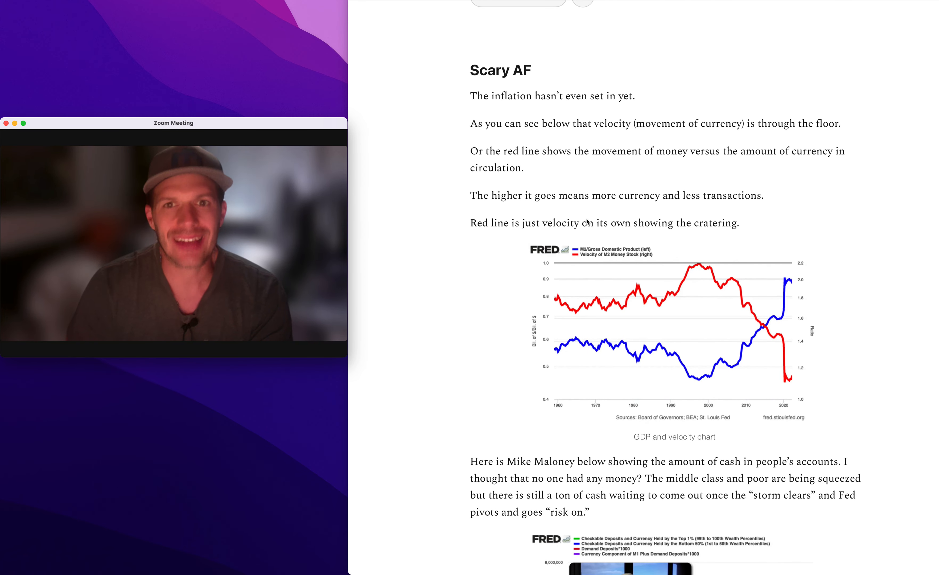
scroll("down", 3)
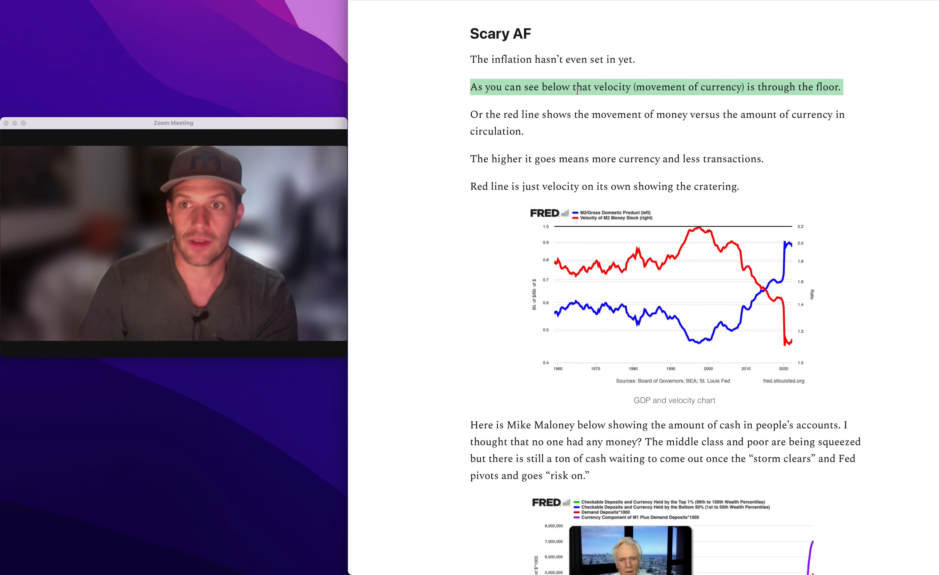
mouse_move(703, 330)
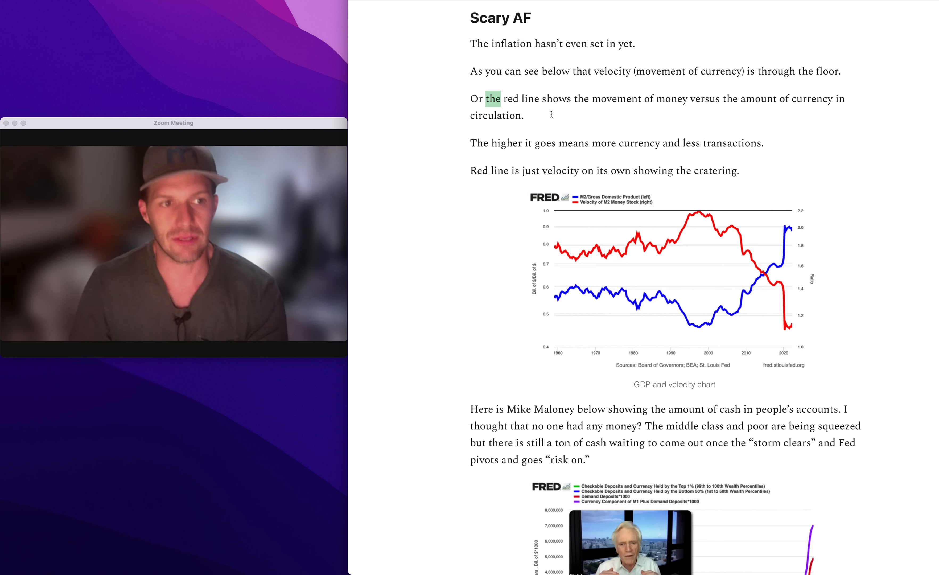
triple_click(614, 143)
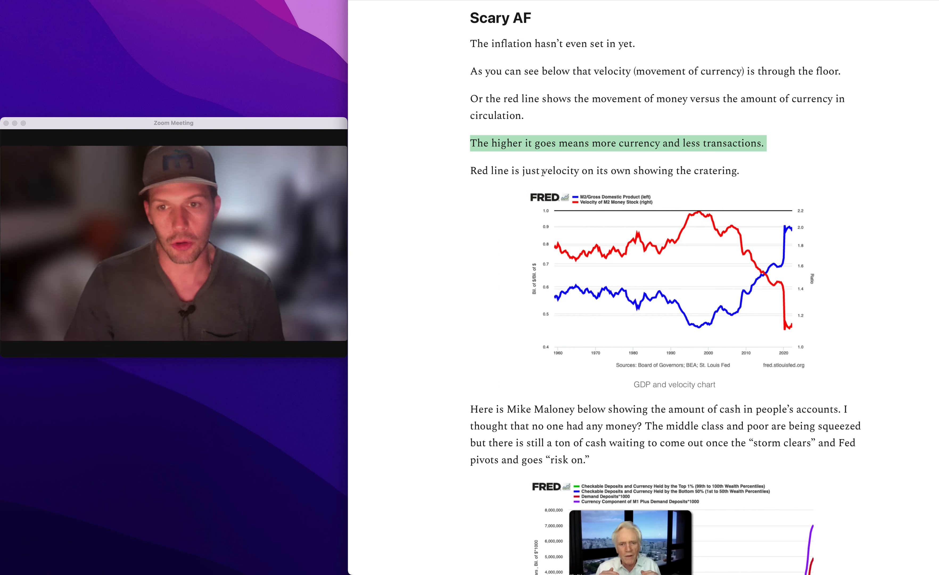
mouse_move(681, 261)
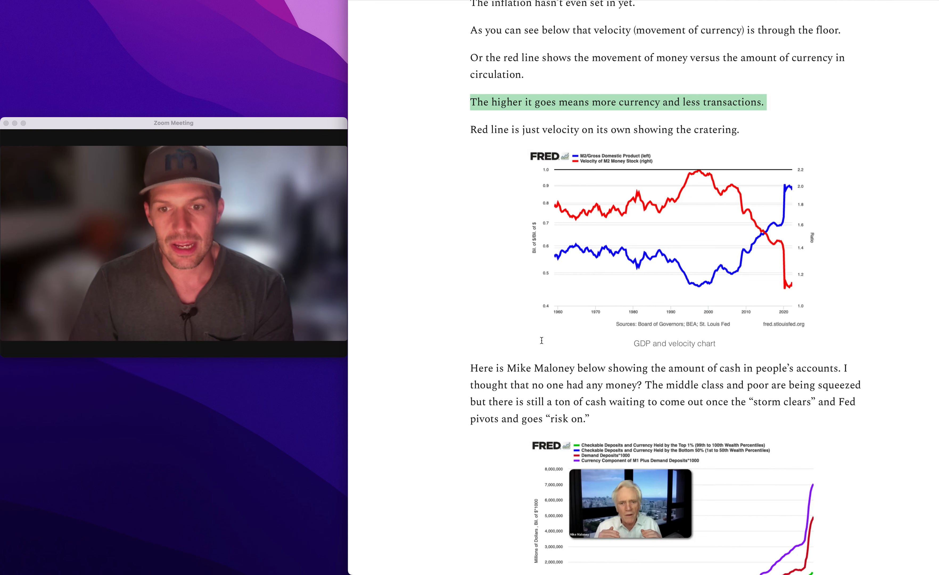
scroll("down", 3)
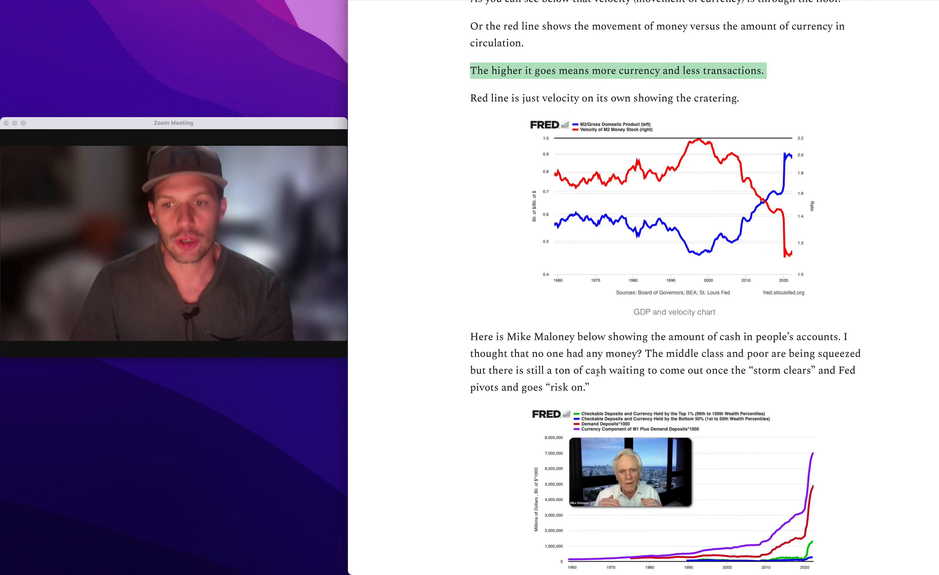
scroll("down", 3)
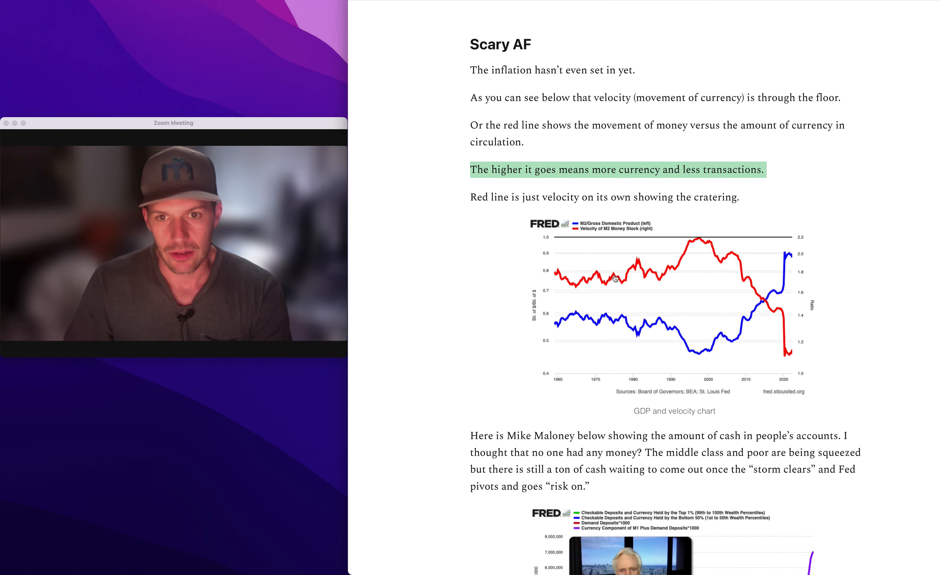
- Scroll down to the bond market paragraph about betting on one more rate hike
scroll("down", 3)
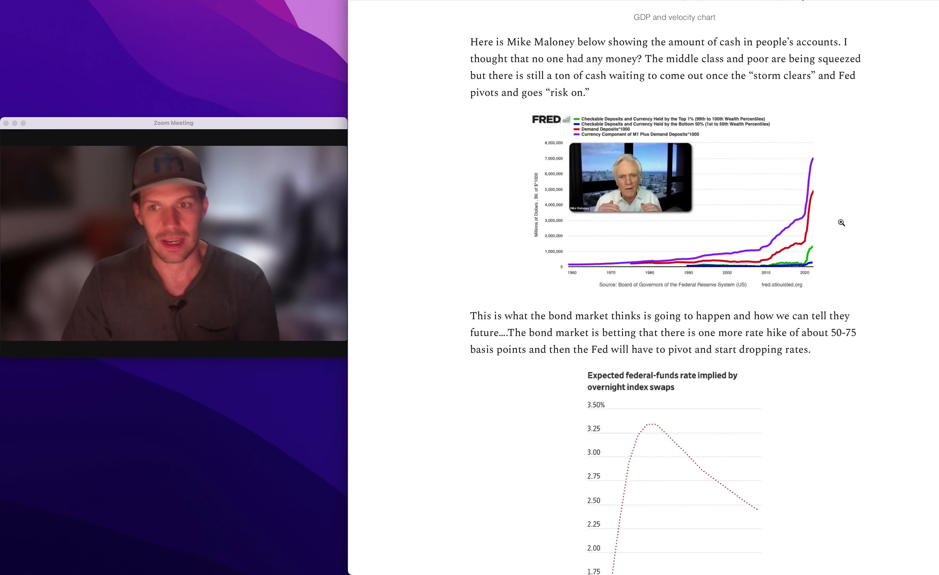
mouse_move(792, 260)
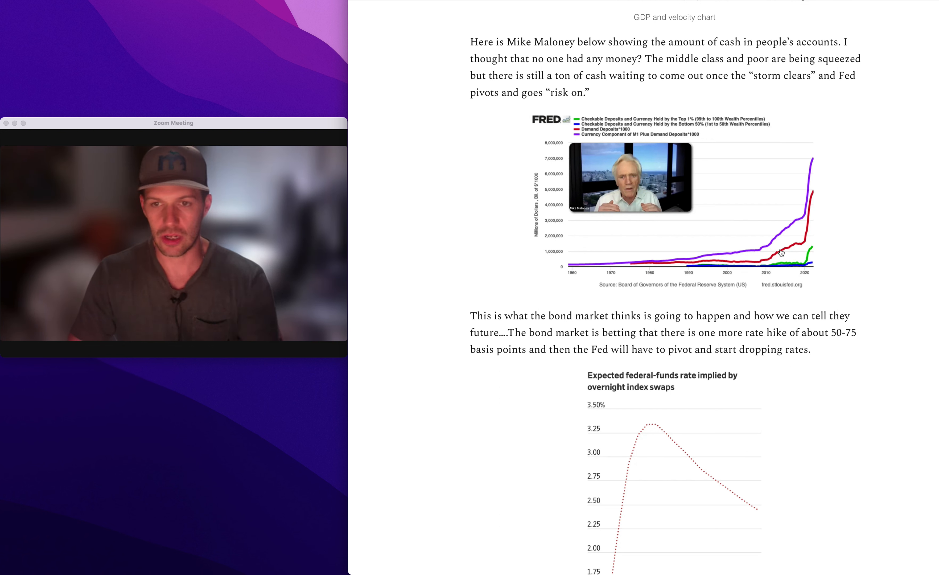
mouse_move(732, 247)
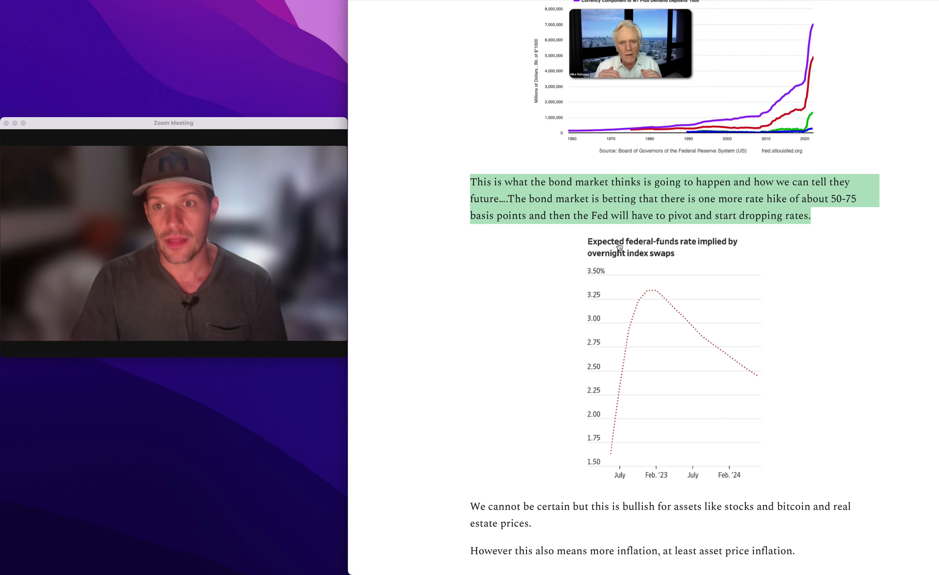
- Scroll past the rate chart to the 'this is bullish for stocks, bitcoin and real estate' sentence
scroll("down", 3)
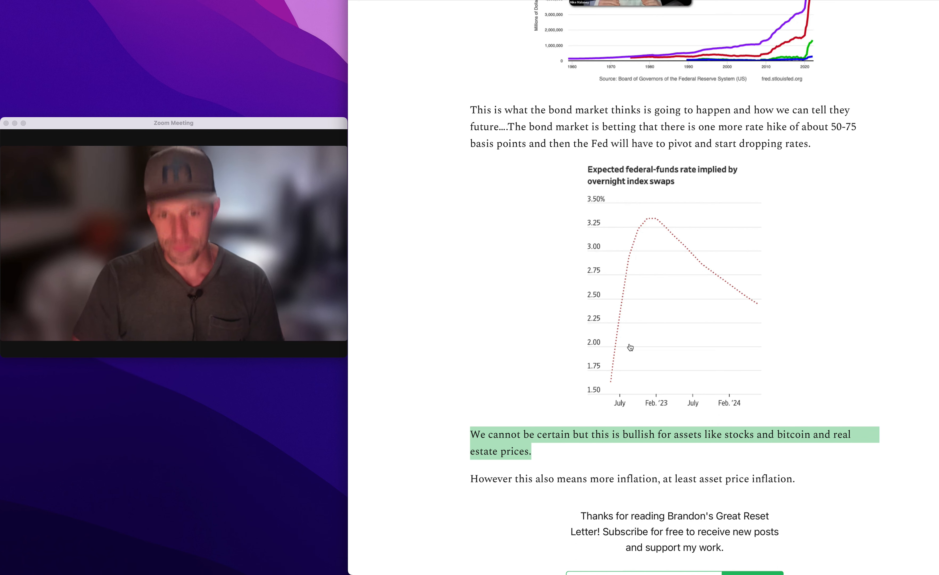
scroll("down", 3)
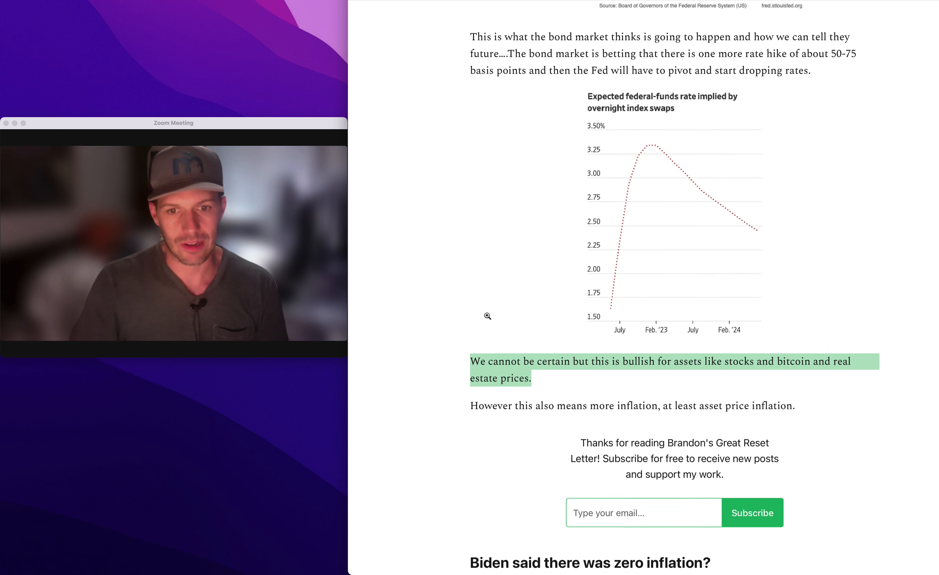
scroll("down", 3)
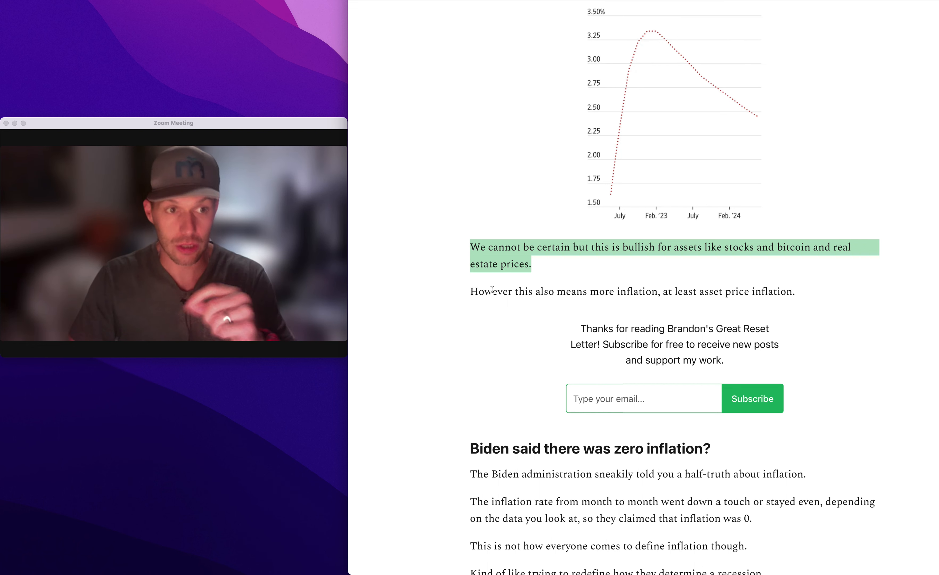
- Highlight the month-to-month inflation rate sentence and the word 'everyone' in green
scroll("down", 3)
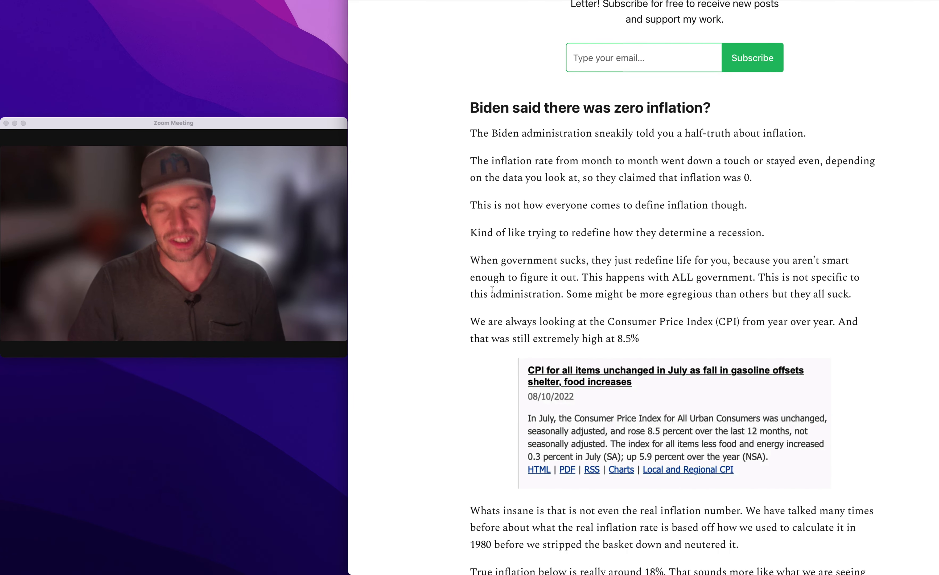
scroll("down", 3)
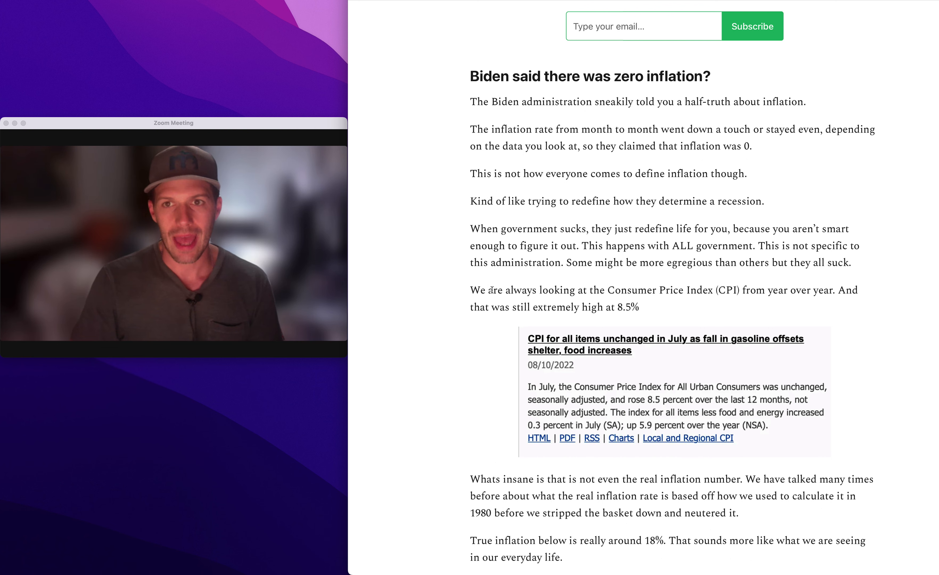
scroll("down", 3)
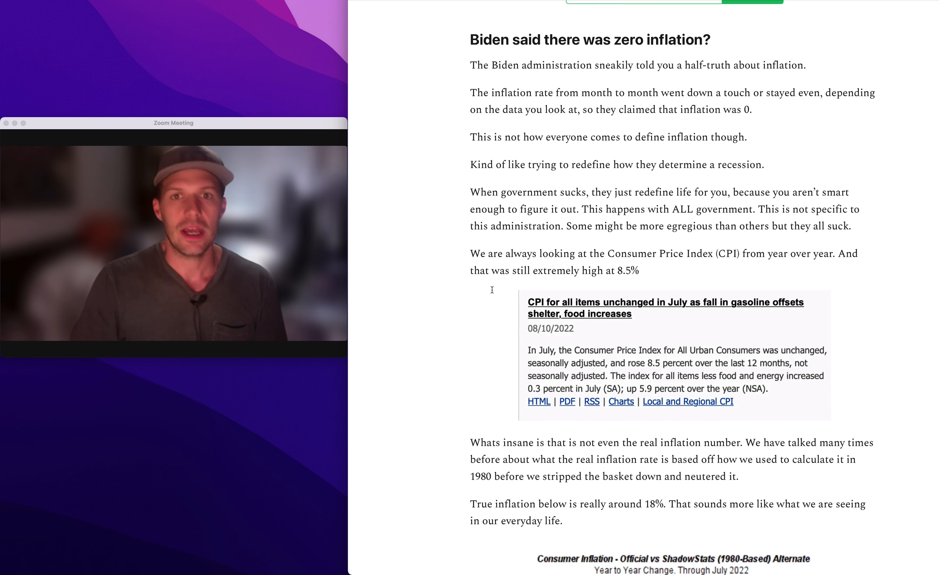
scroll("down", 3)
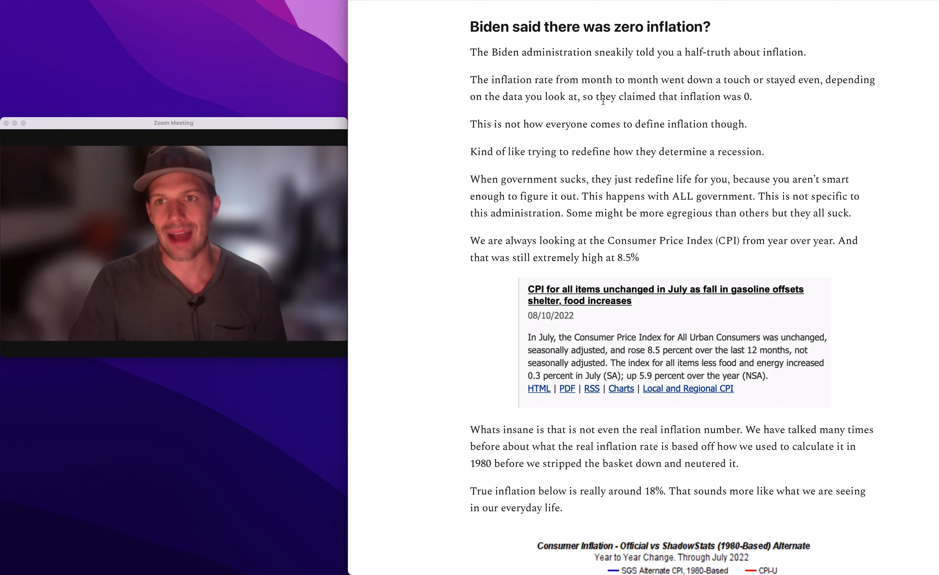
left_click_drag(470, 80, 753, 97)
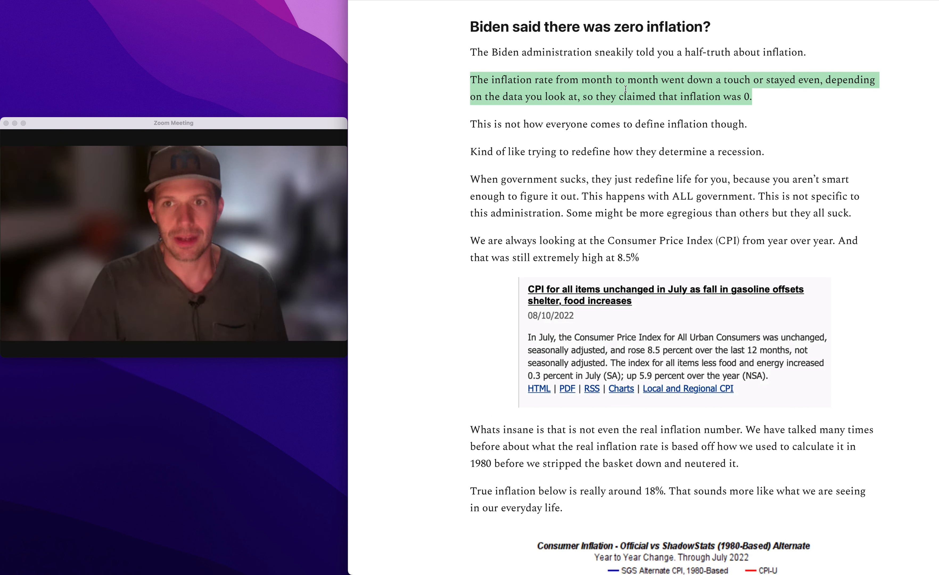
double_click(565, 124)
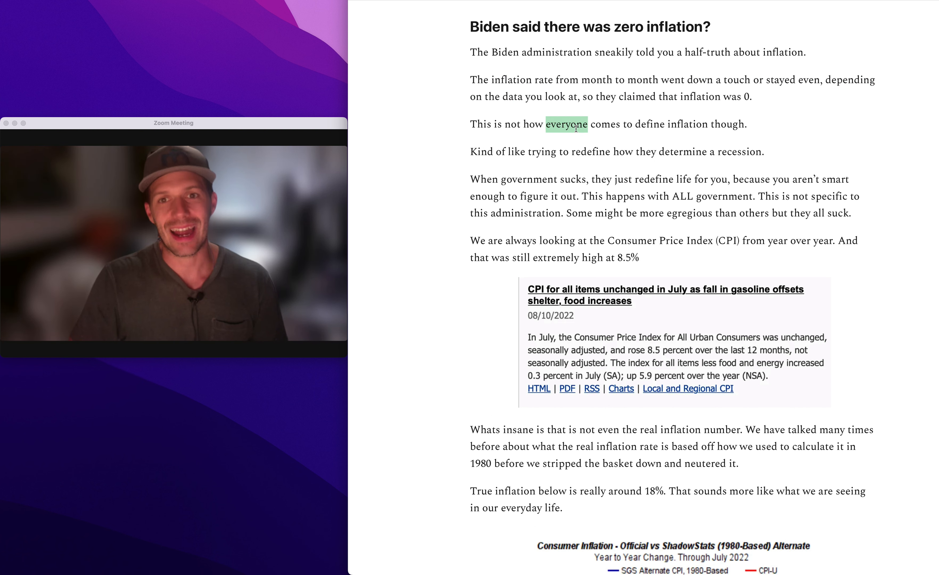
- Highlight the redefining-a-recession sentence green and read on to the CPI release and ShadowStats chart
scroll("down", 3)
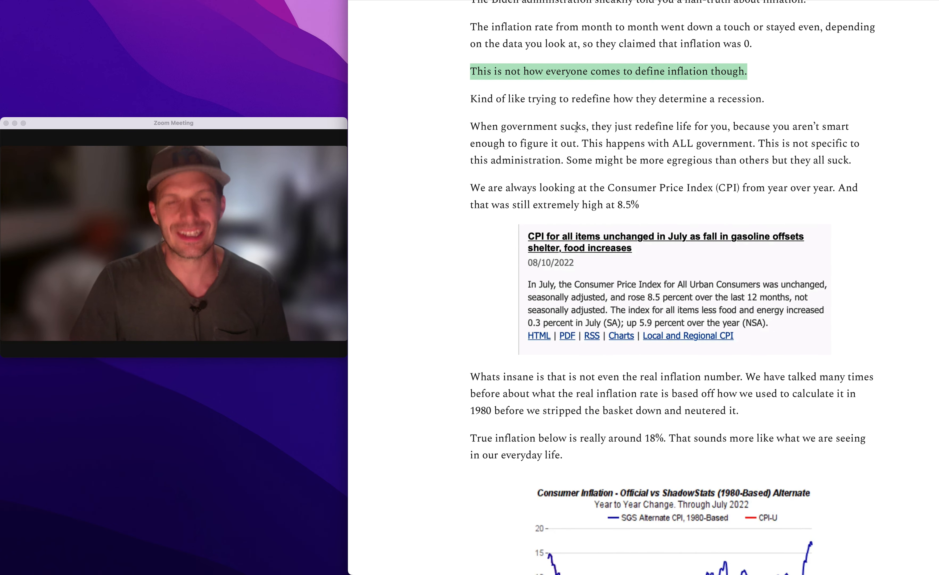
double_click(515, 99)
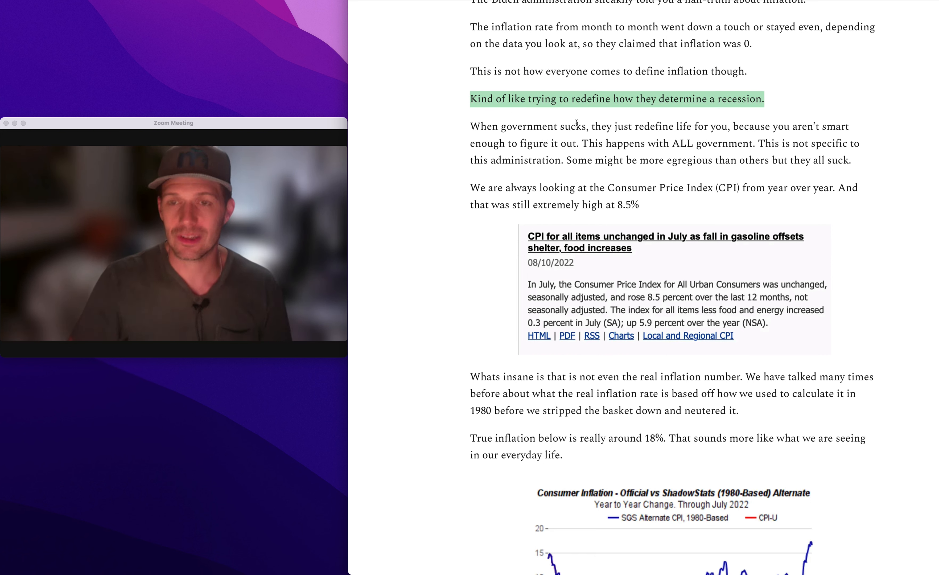
scroll("down", 3)
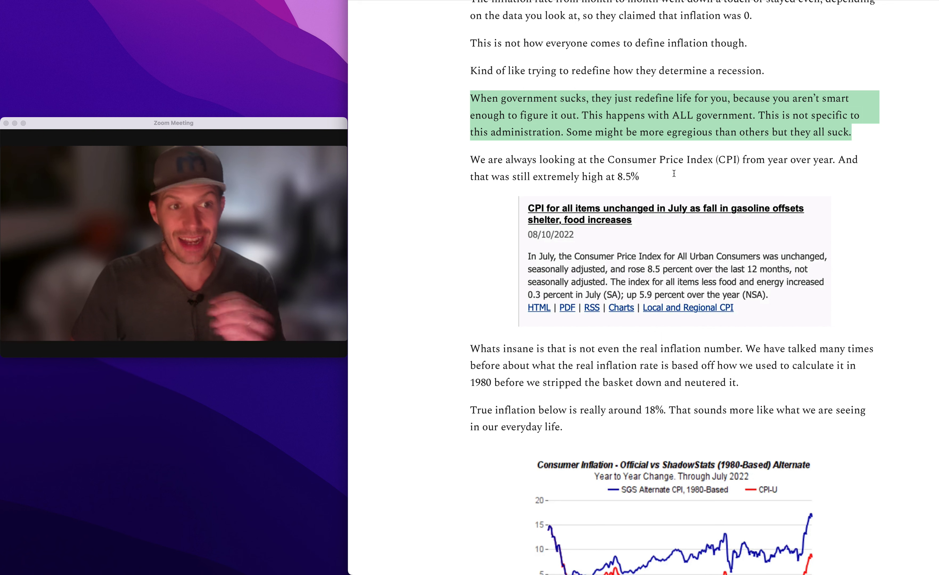
scroll("down", 3)
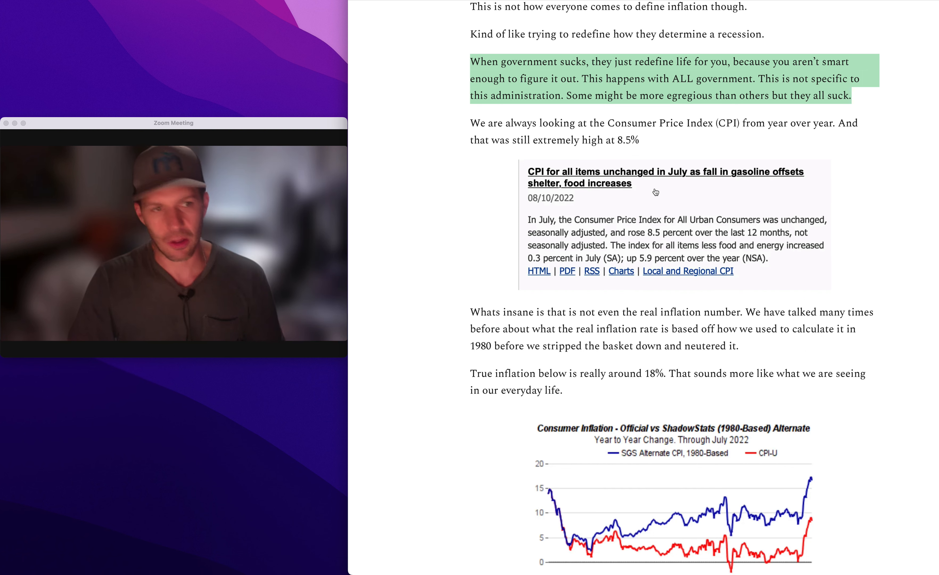
scroll("down", 3)
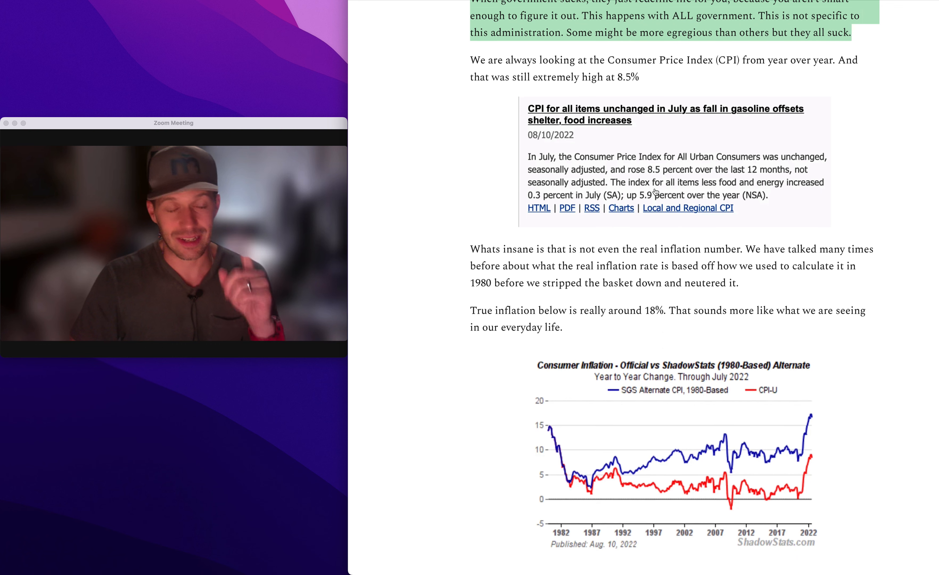
- Scroll through the 'true inflation is really around 18%' passage to the Russia and China heading
scroll("down", 3)
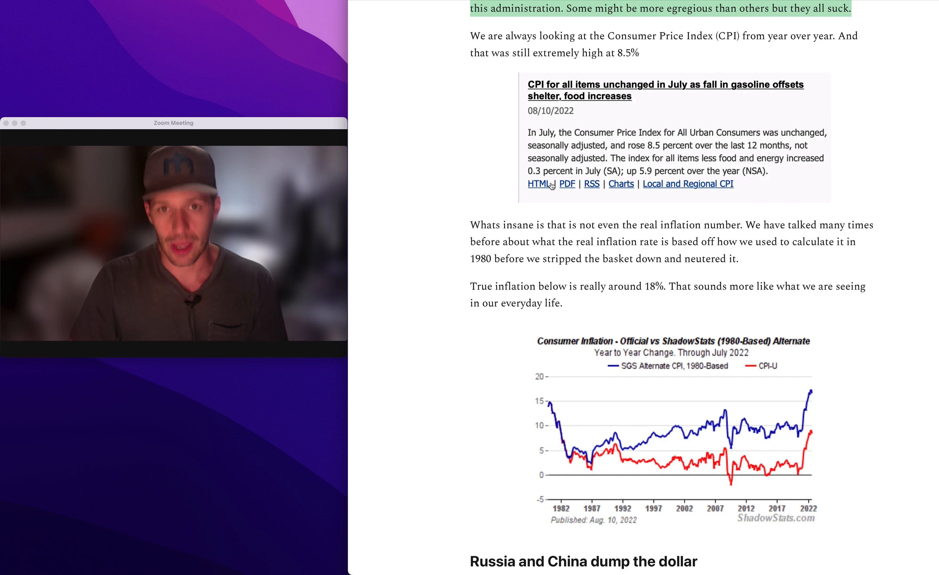
scroll("down", 3)
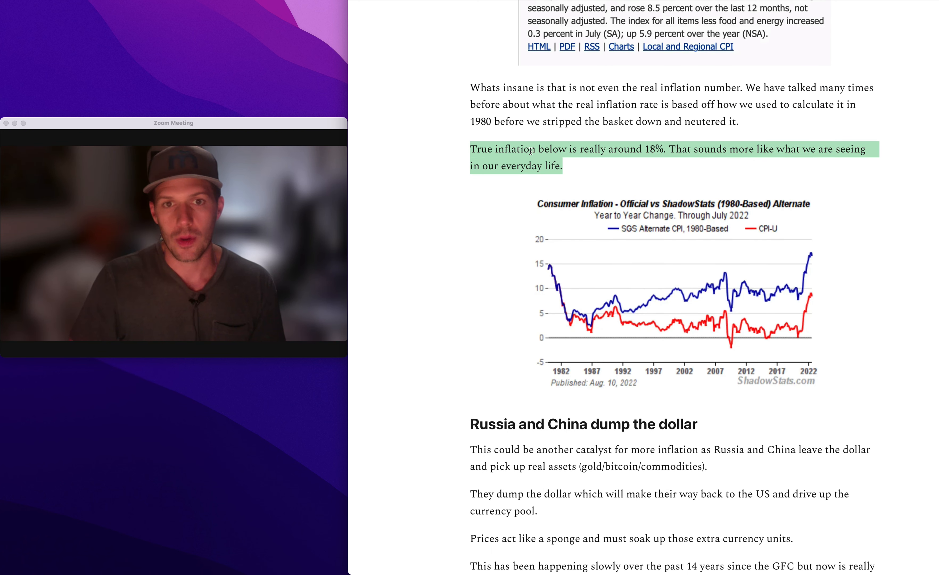
scroll("down", 3)
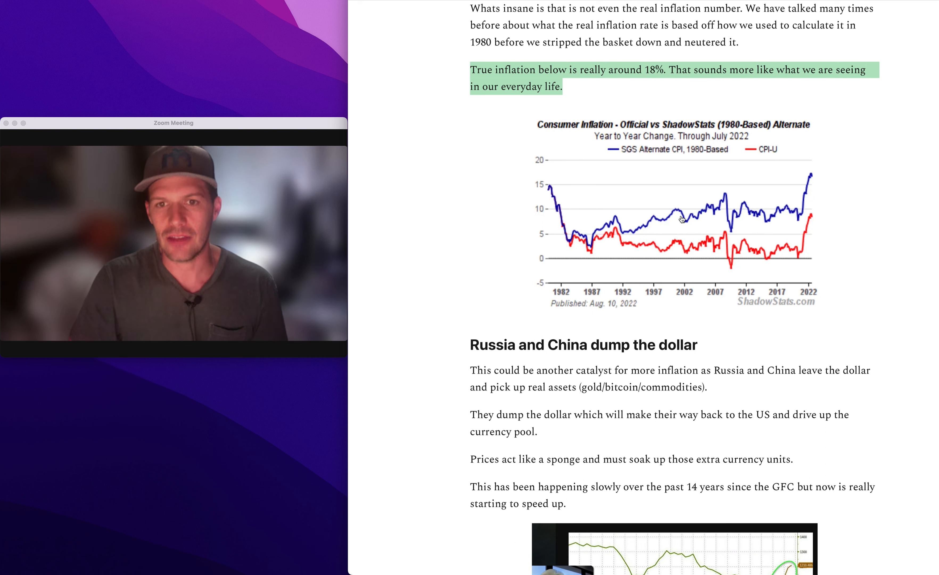
mouse_move(758, 194)
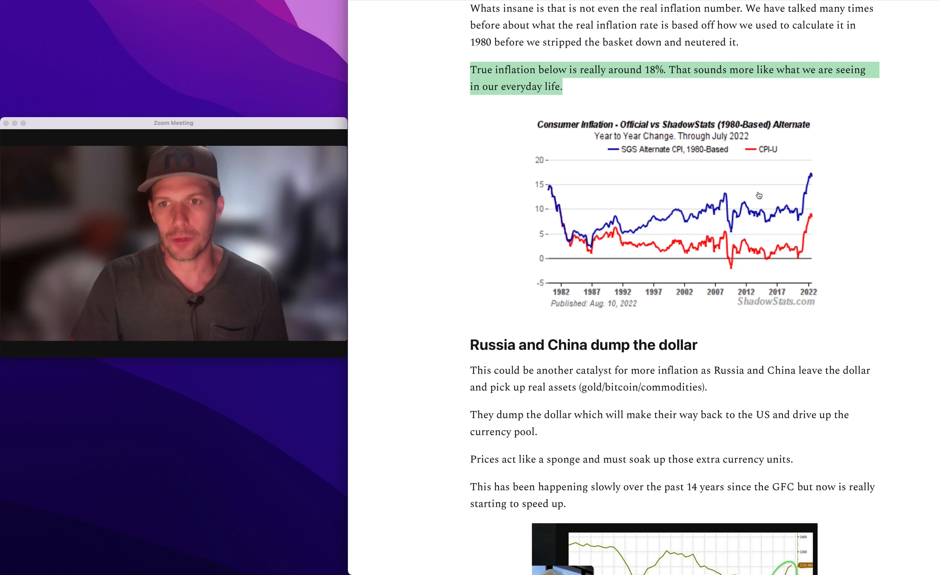
mouse_move(810, 176)
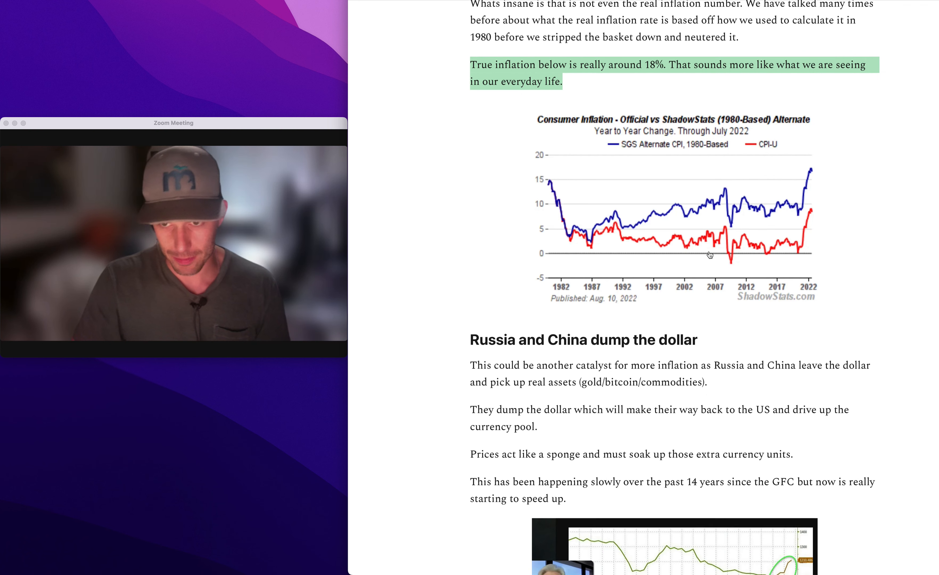
scroll("down", 3)
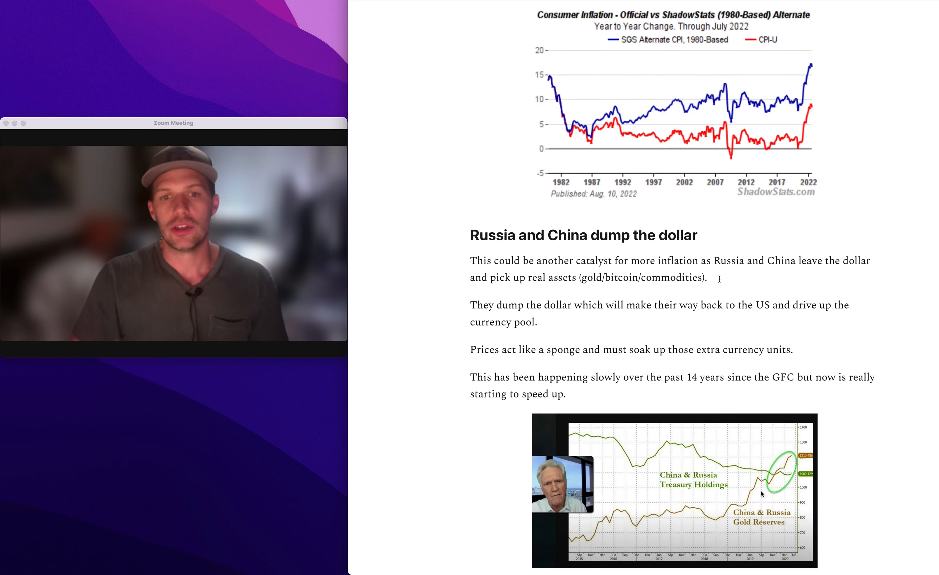
- Highlight 'This has been happening slowly over the past 14 years' green and reach the IMF heading
scroll("down", 3)
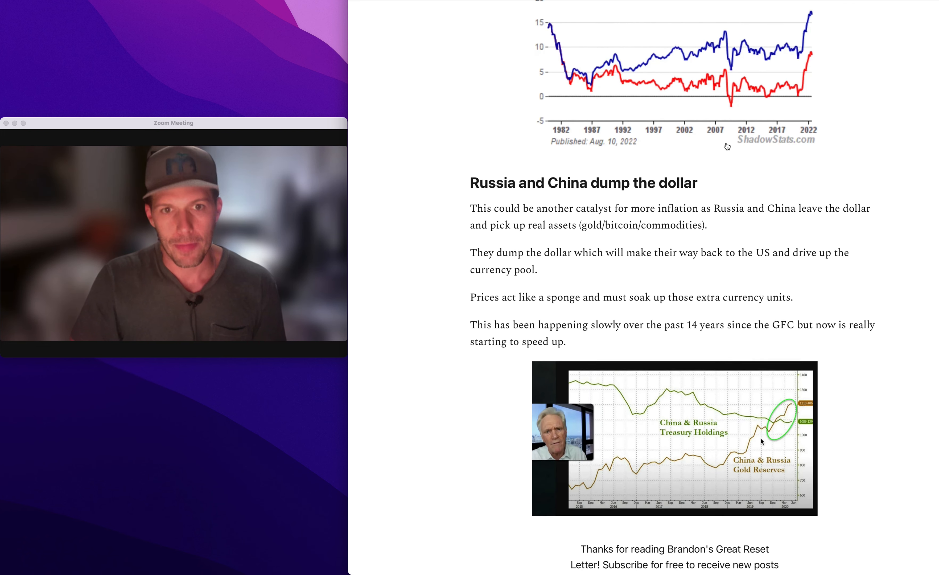
scroll("down", 3)
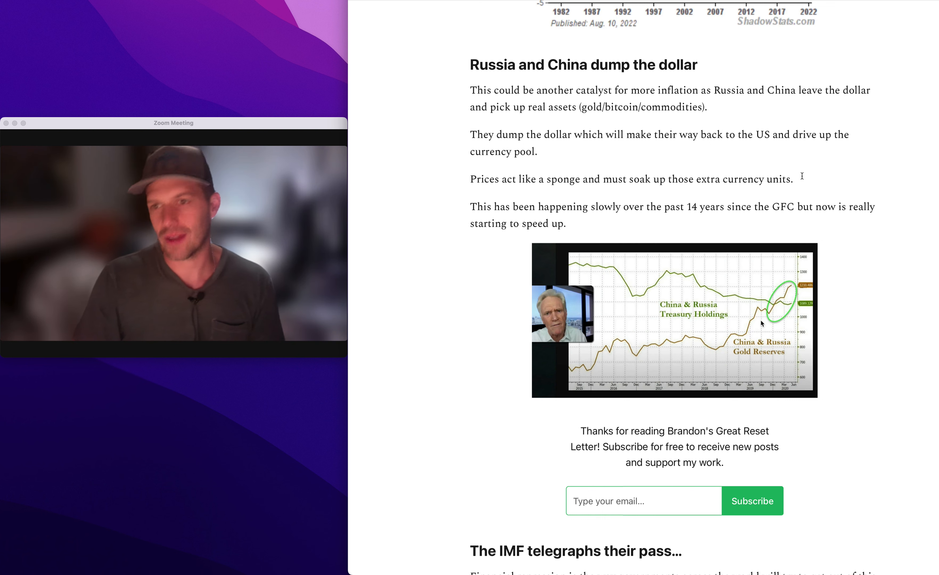
left_click_drag(470, 206, 565, 224)
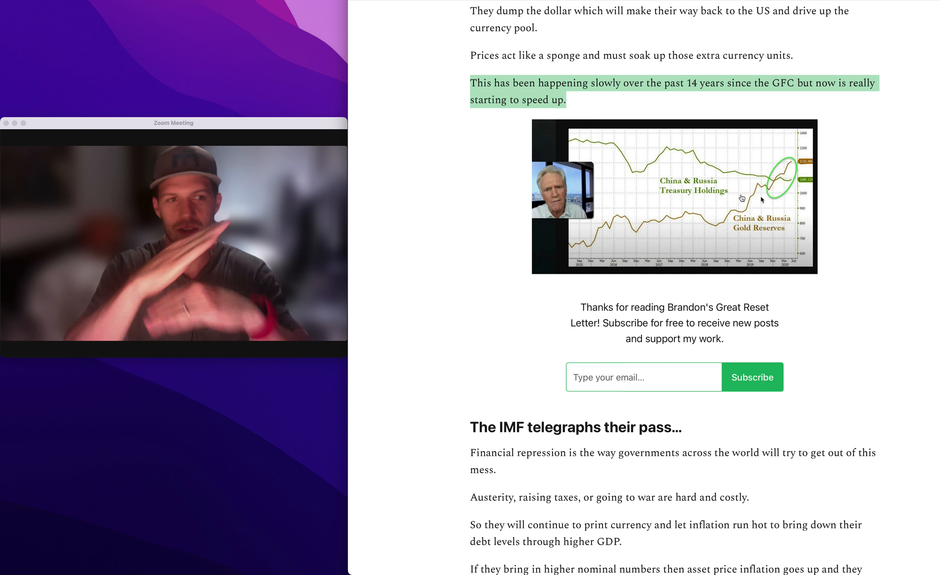
scroll("down", 3)
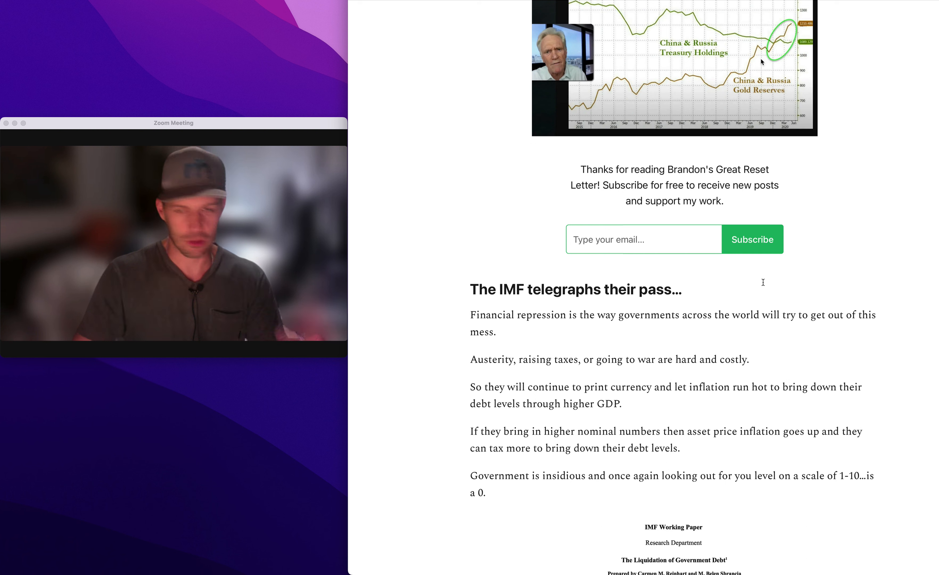
- Scroll from the IMF heading down to the overnight index swaps rate chart
scroll("down", 3)
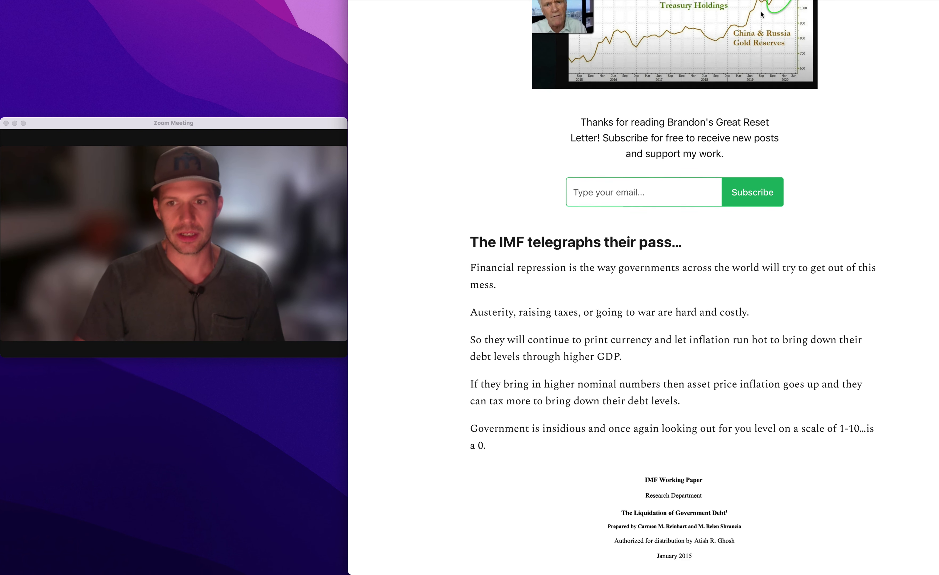
scroll("down", 3)
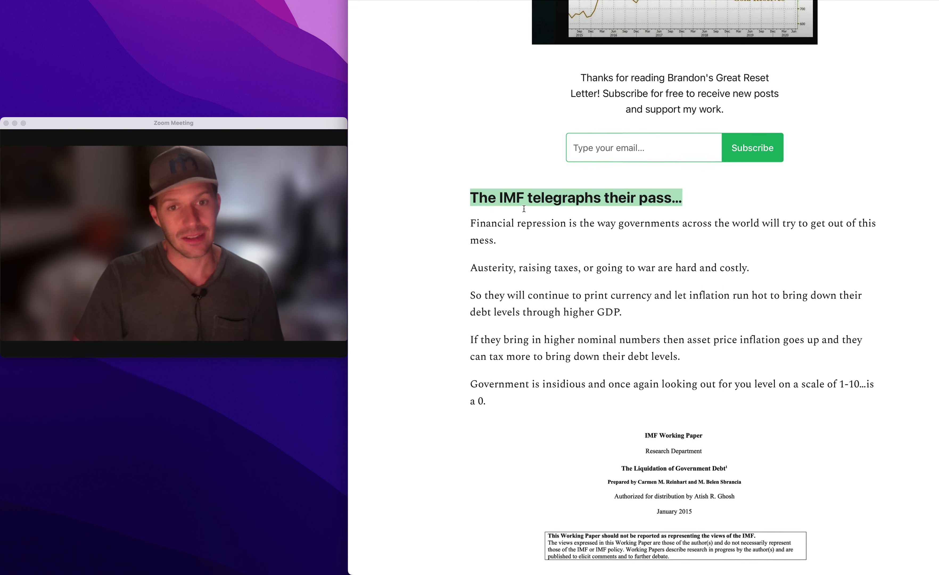
scroll("down", 3)
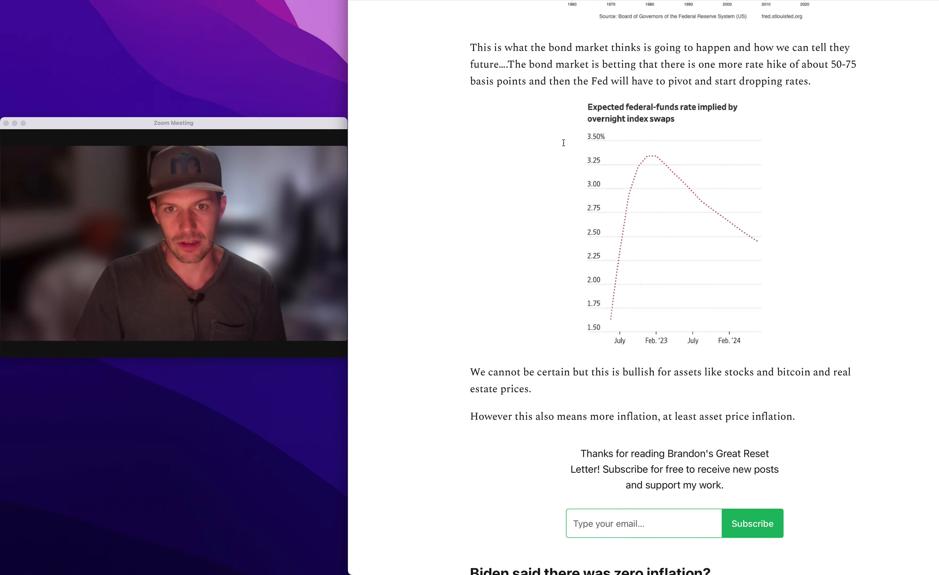
scroll("down", 3)
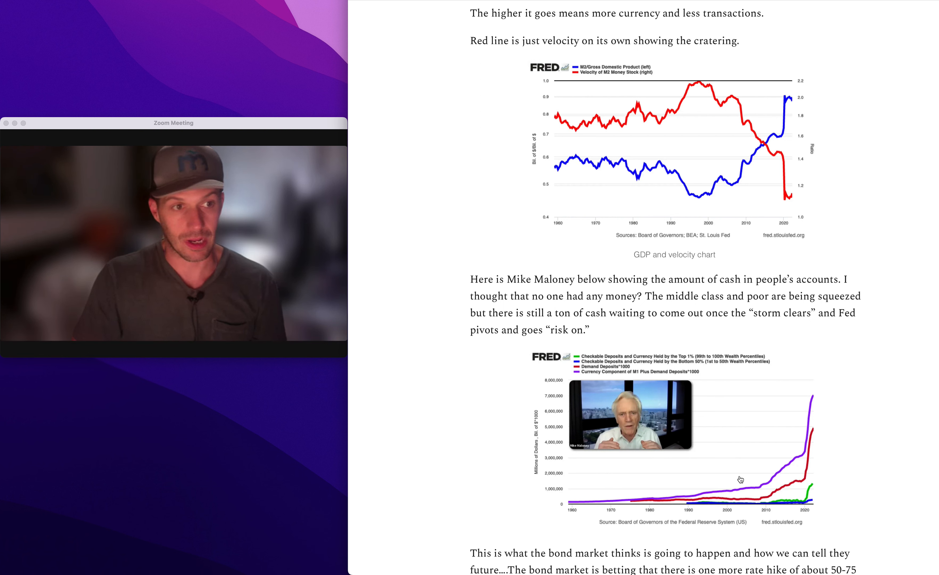
mouse_move(741, 426)
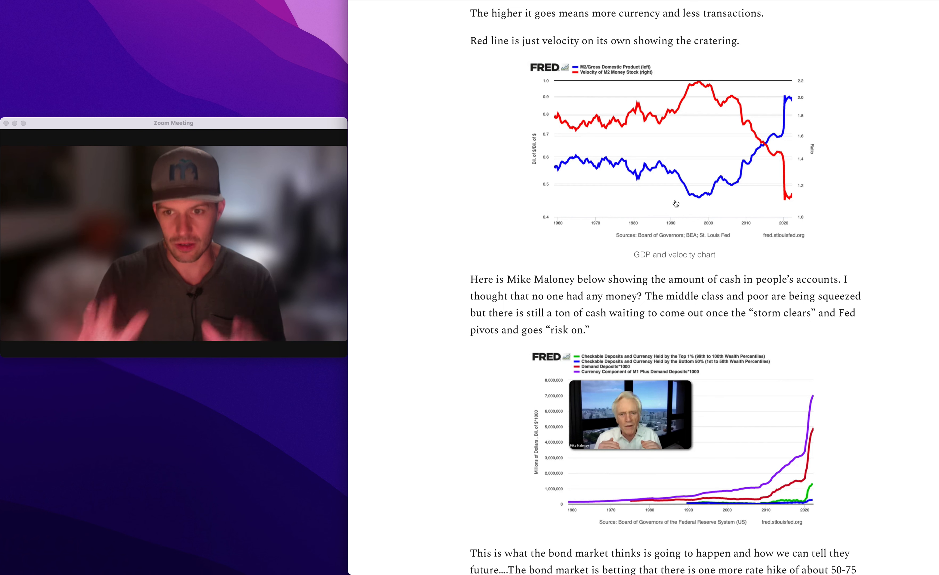
- Highlight the word 'waiting' green in Mike Maloney's cash paragraph
left_click_drag(471, 280, 609, 331)
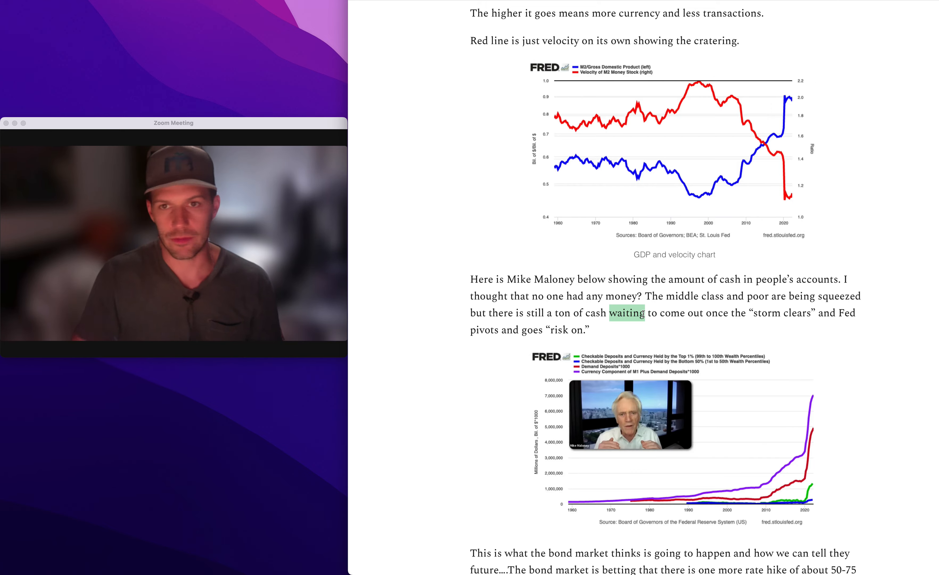
scroll("down", 3)
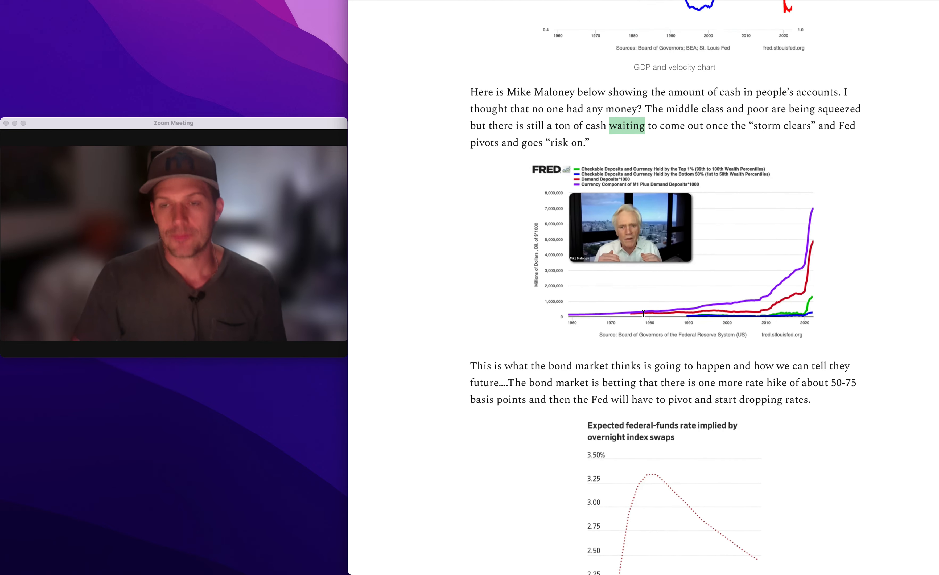
- Scroll until 'The IMF telegraphs their pass…' heading and working paper excerpt fill the view
scroll("down", 3)
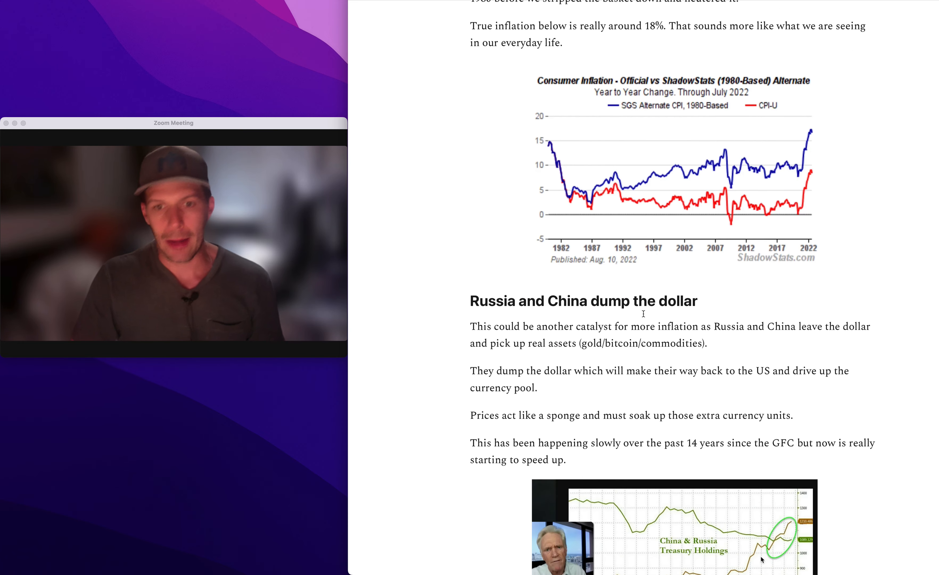
scroll("down", 3)
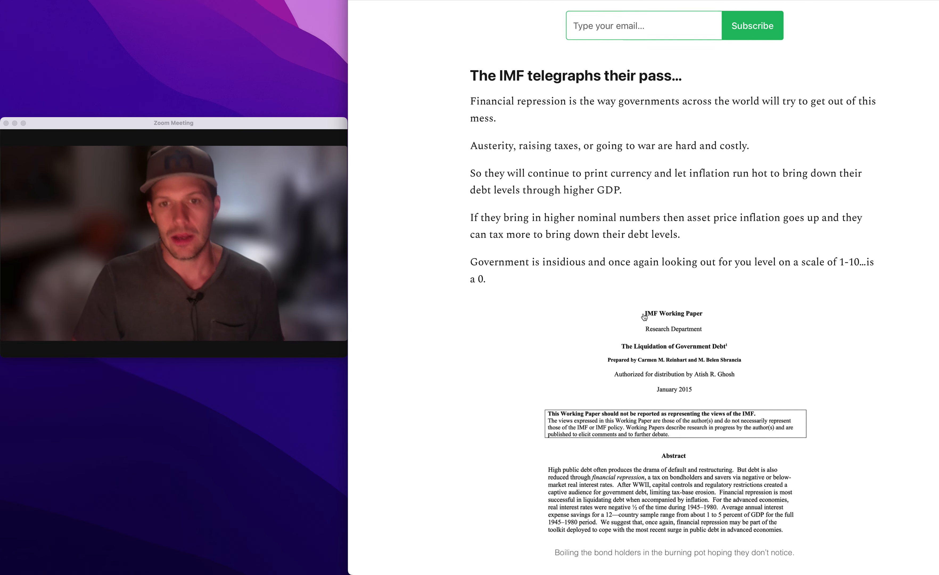
scroll("down", 3)
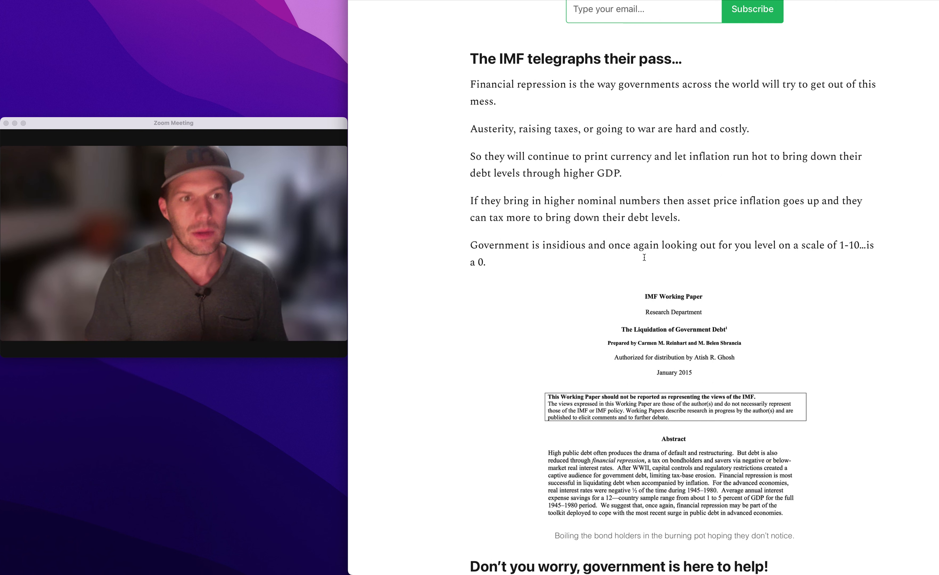
- Scroll to reveal the 'Don't you worry, government is here to help!' section
scroll("down", 3)
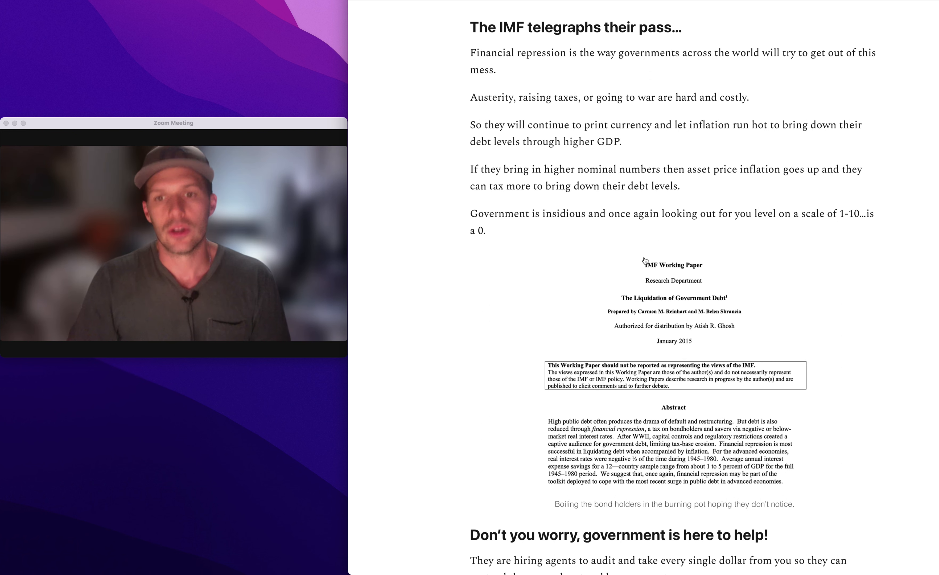
scroll("down", 3)
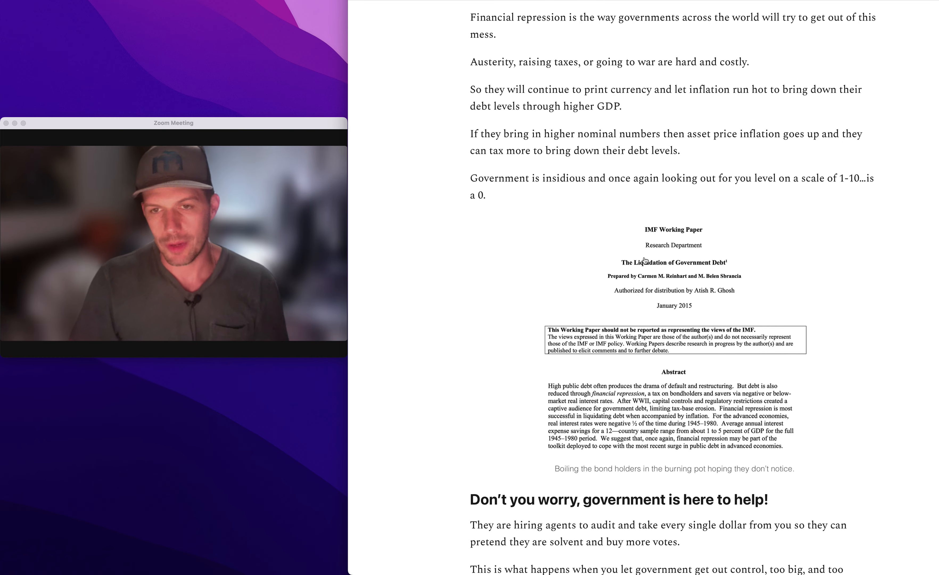
scroll("down", 3)
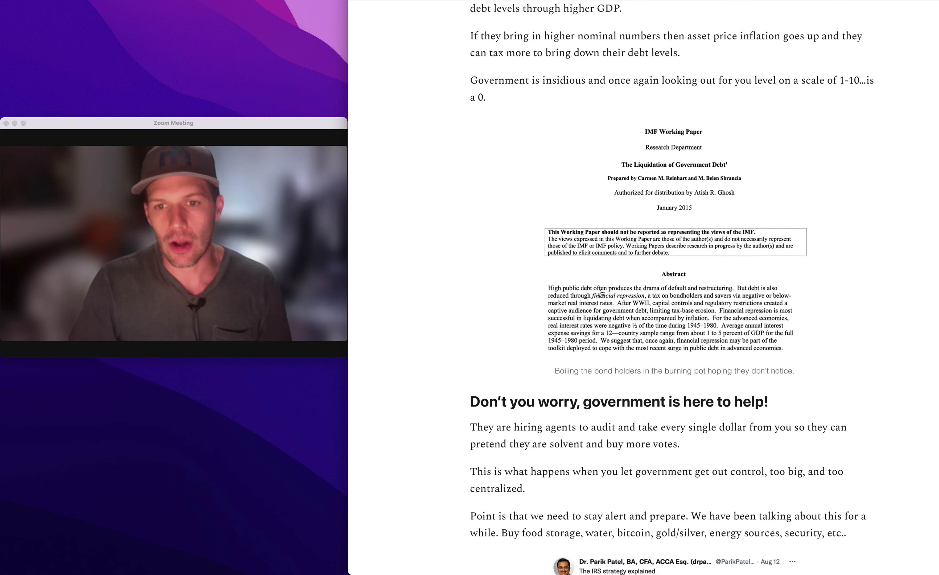
scroll("down", 3)
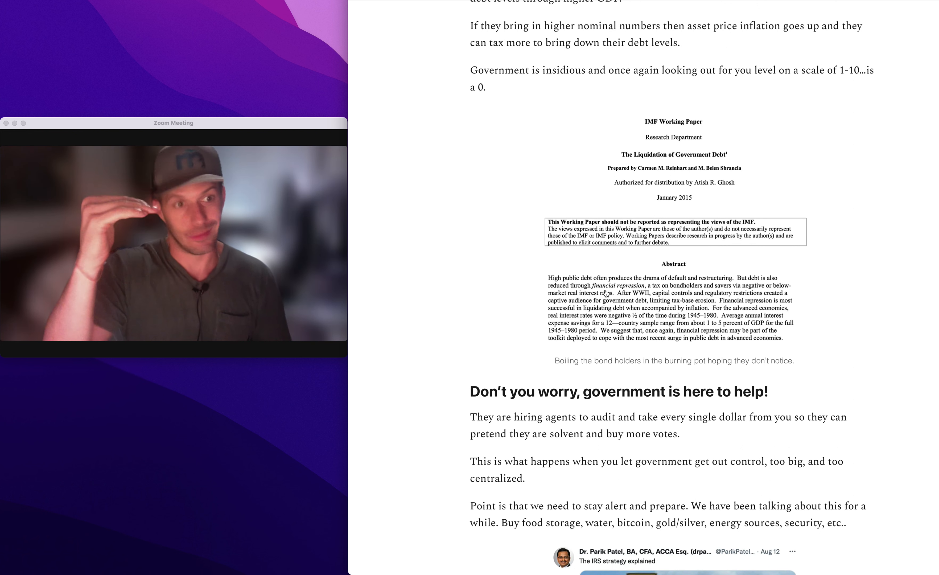
mouse_move(609, 303)
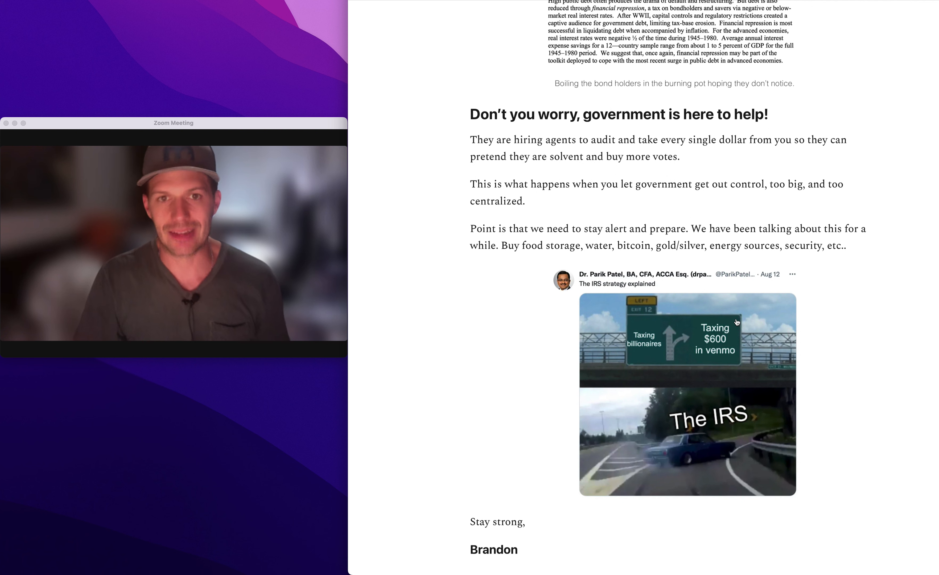
mouse_move(590, 116)
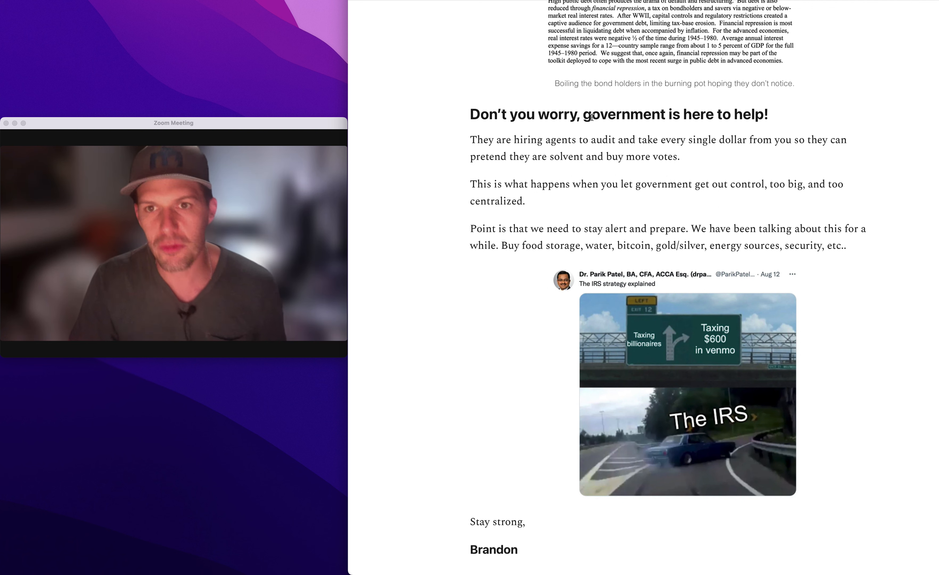
- Highlight the 'Point is that we need to stay alert and prepare' paragraph in green
left_click_drag(469, 139, 680, 157)
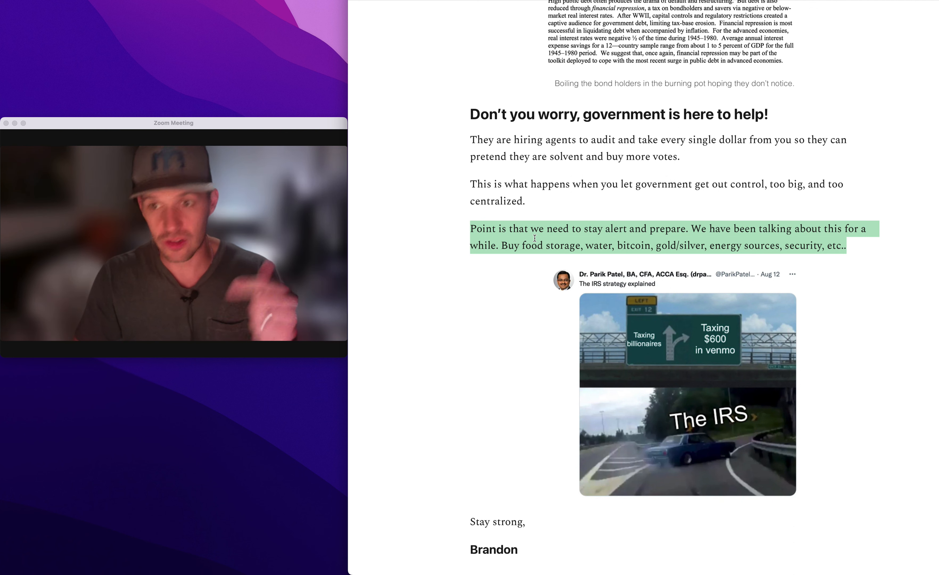
- Scroll down to the closing 'Ps. Build community and take care of each other' note at the post's end
scroll("down", 3)
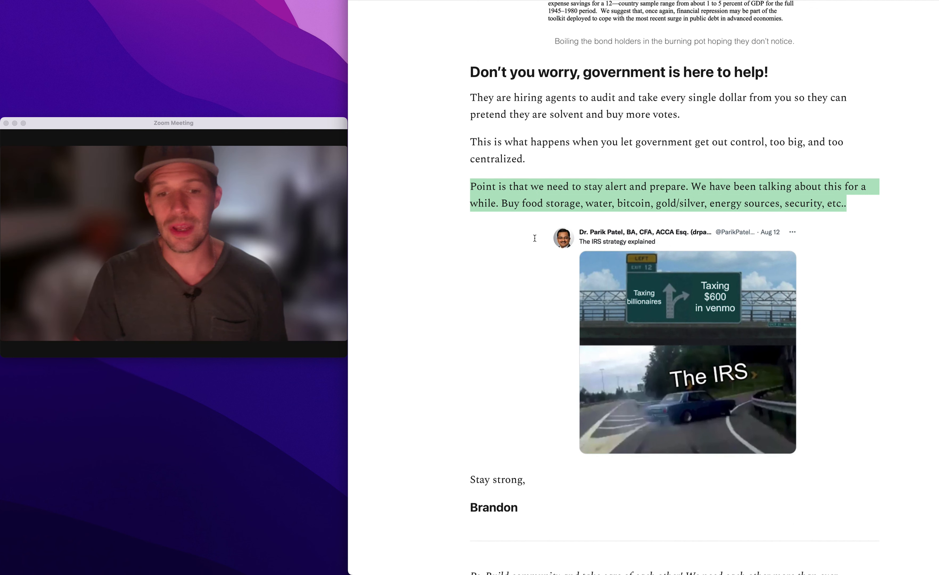
scroll("down", 3)
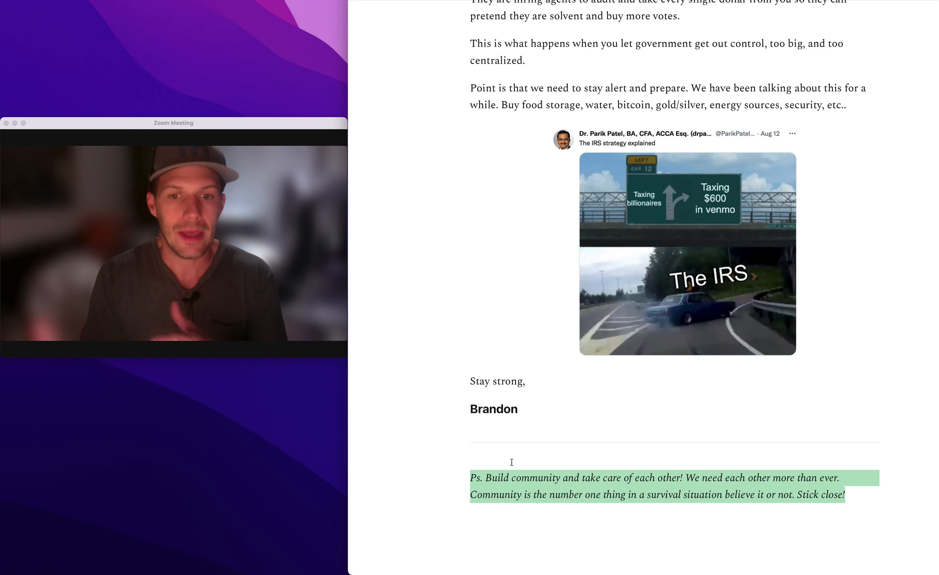
scroll("down", 3)
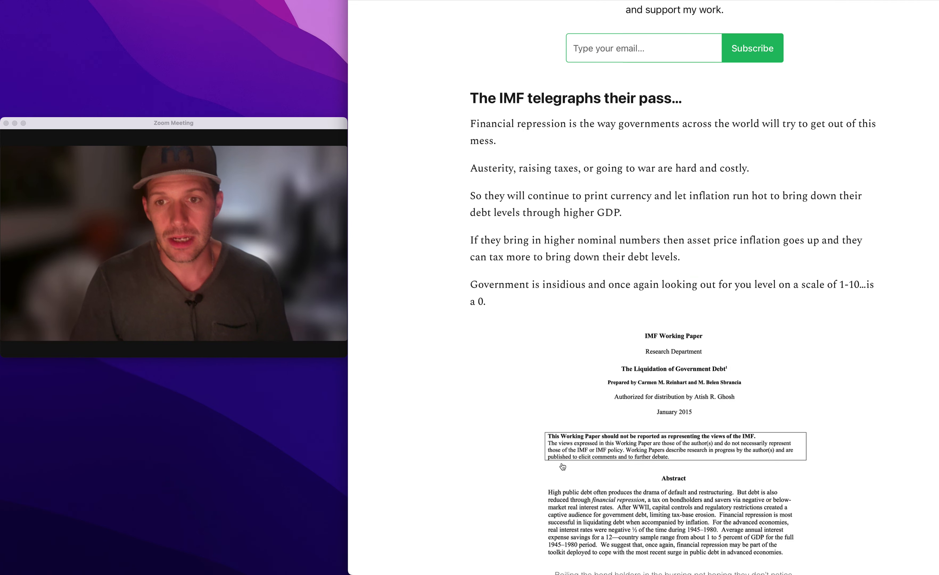
scroll("down", 3)
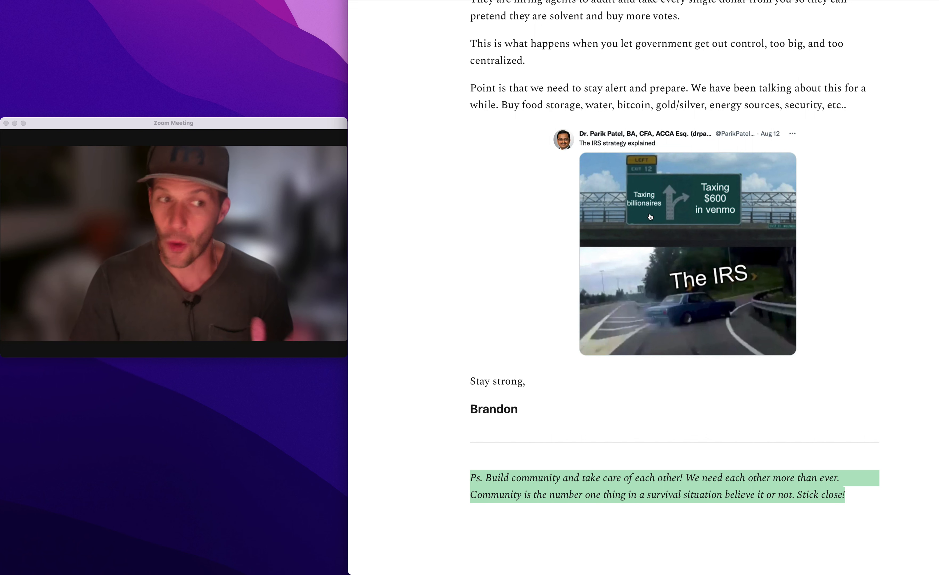
mouse_move(660, 234)
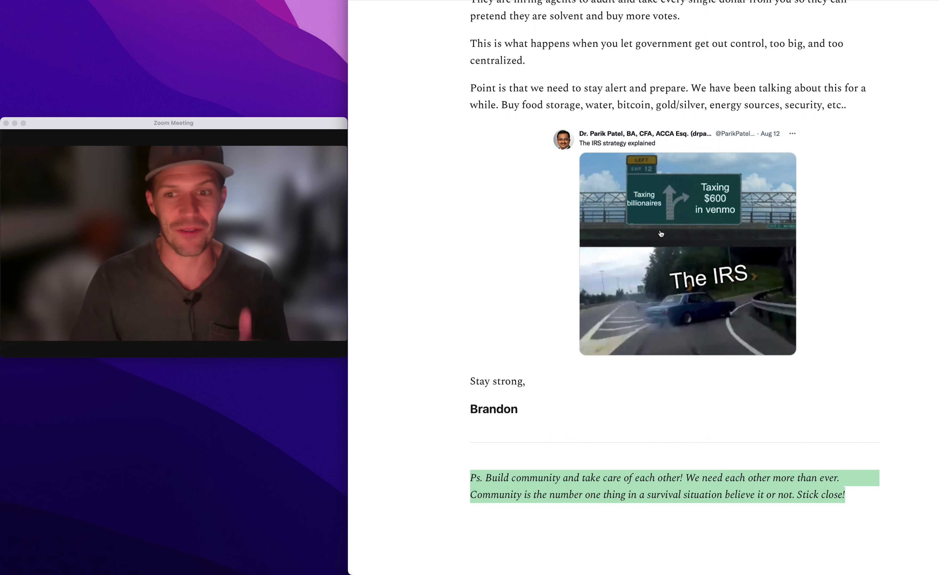